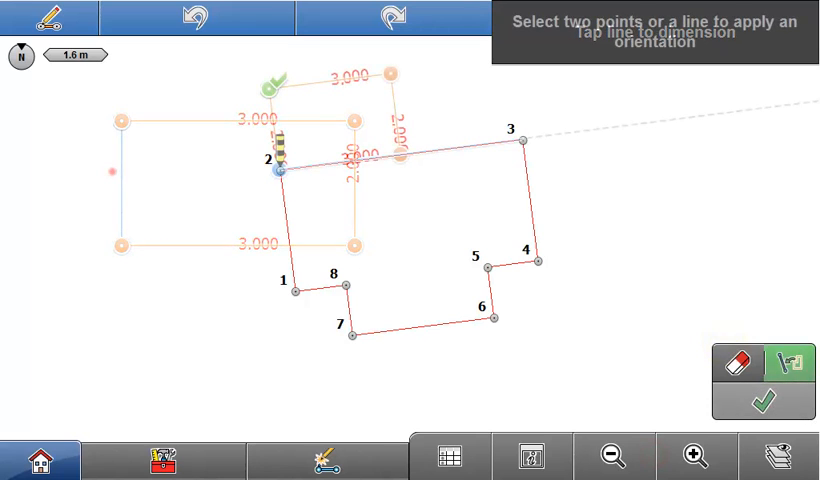
Step: Return to the applications home screen of the Trace project's Extension job
click(521, 140)
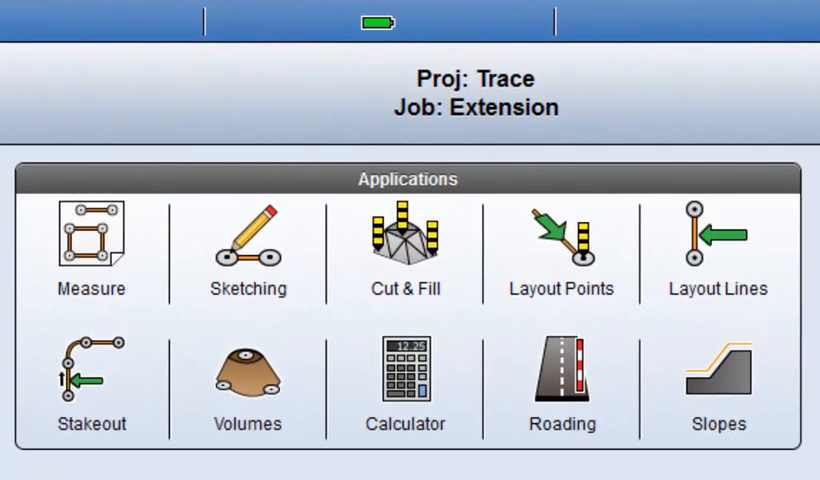
Step: Start the Trace function in Sketching over the eight-point house outline
click(247, 245)
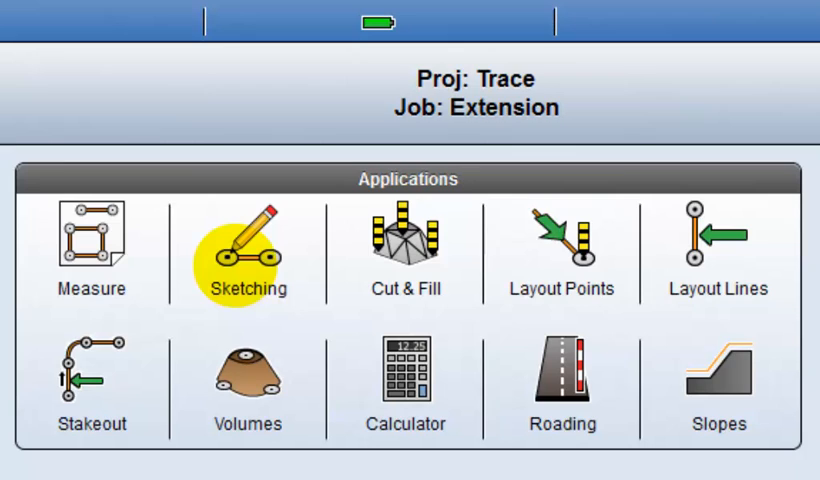
click(245, 248)
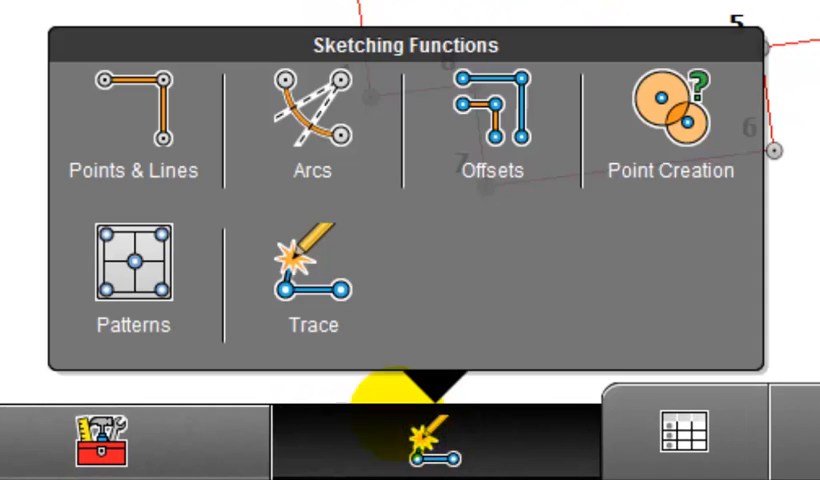
click(313, 280)
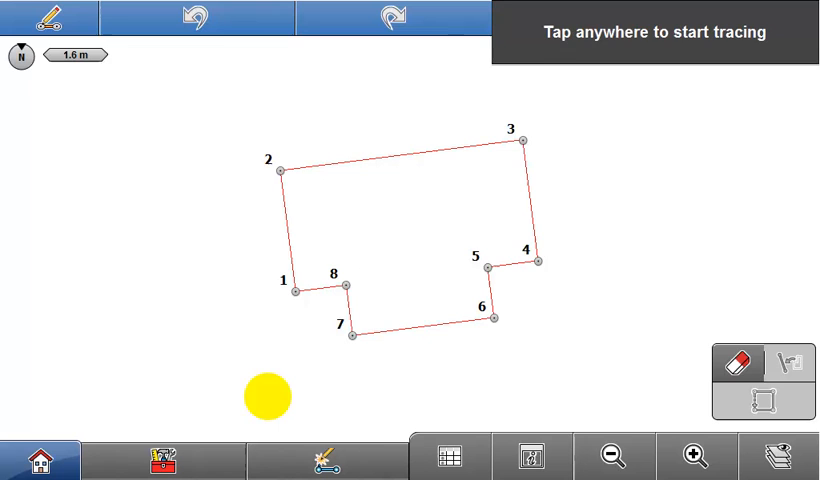
Step: Trace a rough four-cornered rectangle left of the house and square it up
drag(265, 396, 123, 124)
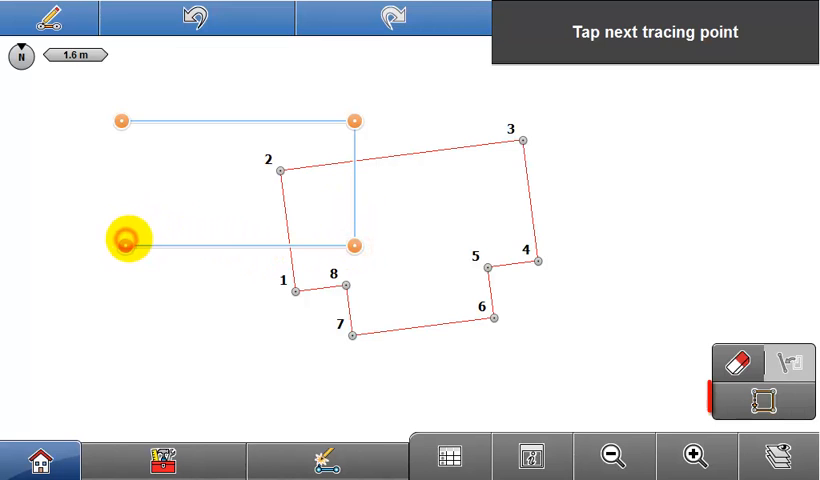
click(762, 400)
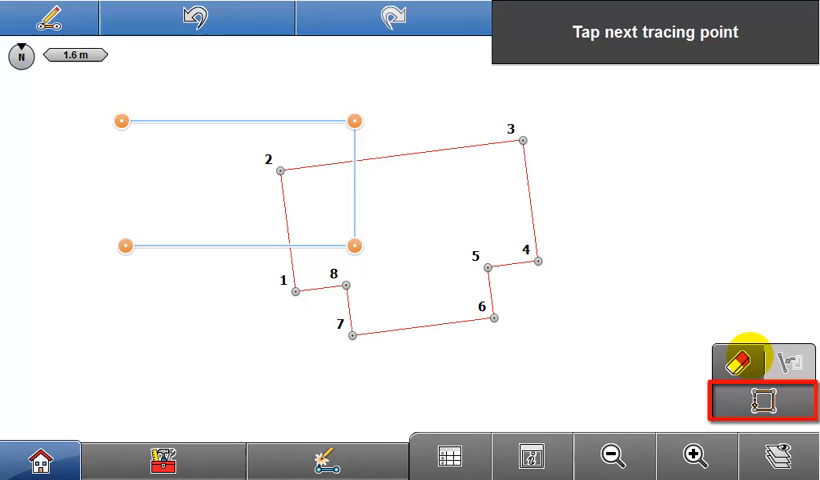
click(759, 398)
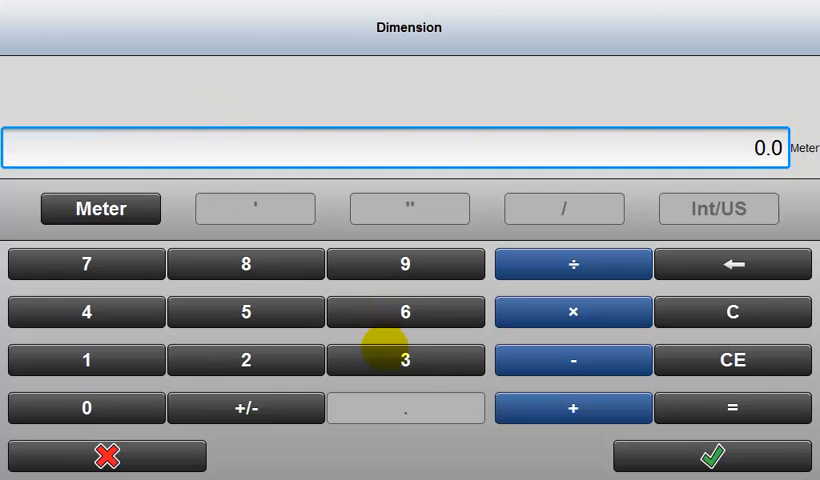
Step: Dimension the rectangle's long sides to 3.000 m and short sides to 2.000 m
click(704, 448)
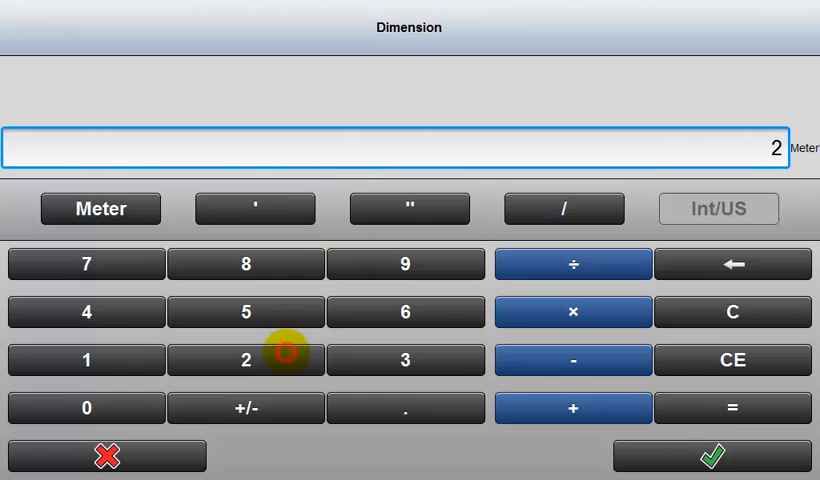
click(711, 451)
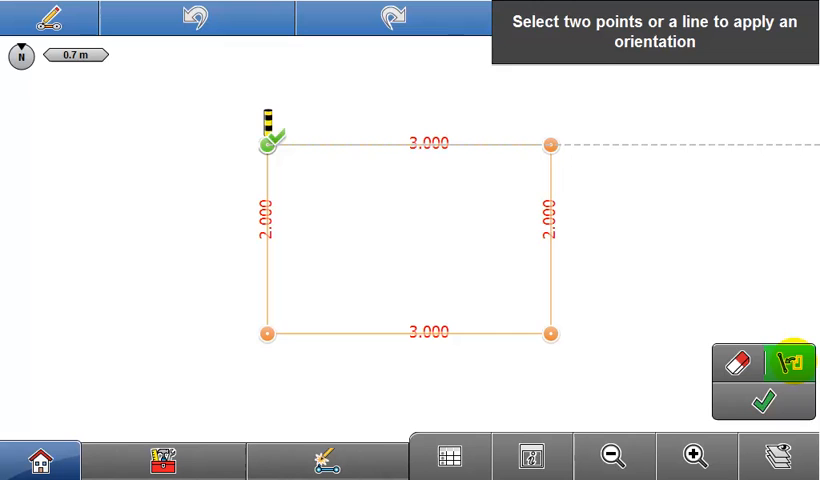
click(265, 334)
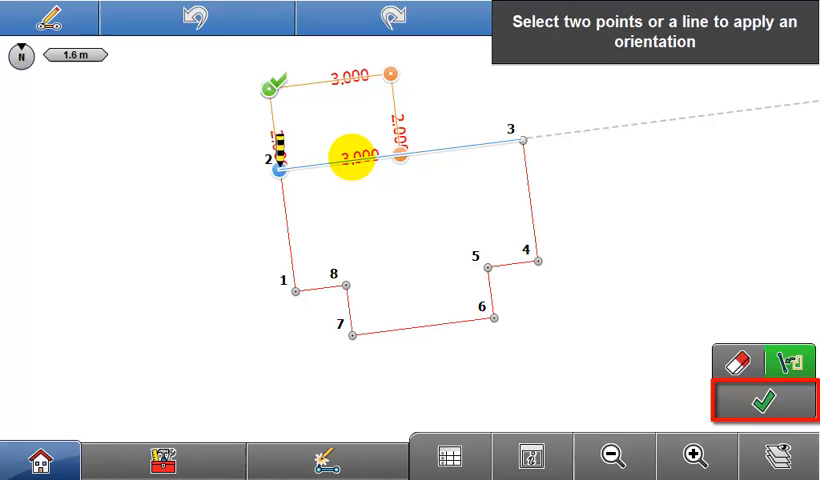
Step: Align the 3 × 2 m rectangle to wall line 2–3 and accept it as a finished shape
click(763, 400)
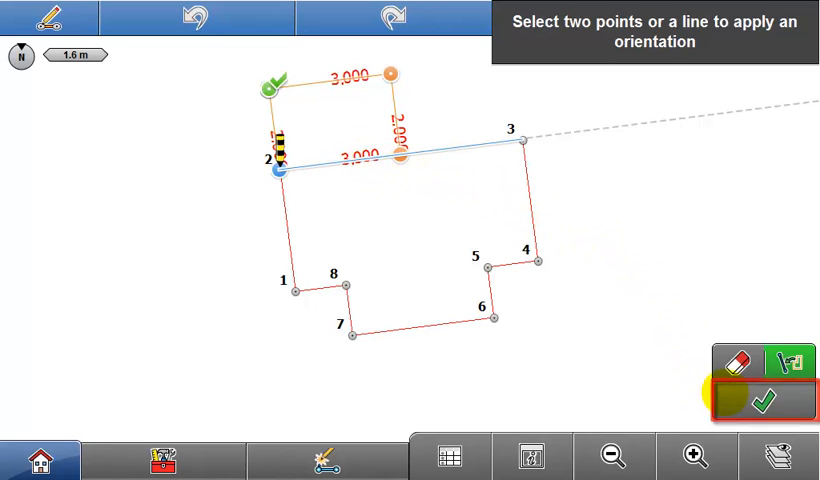
click(765, 398)
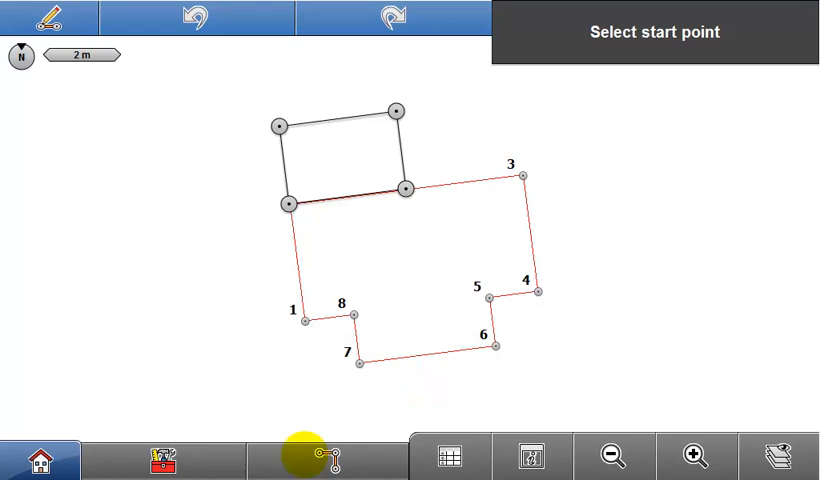
Step: Trace a six-cornered L-shaped outline left of the house and close it
click(315, 455)
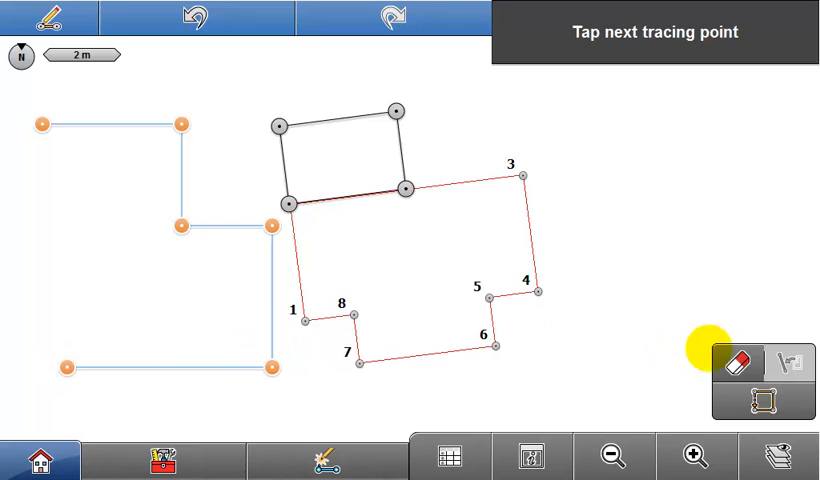
click(765, 398)
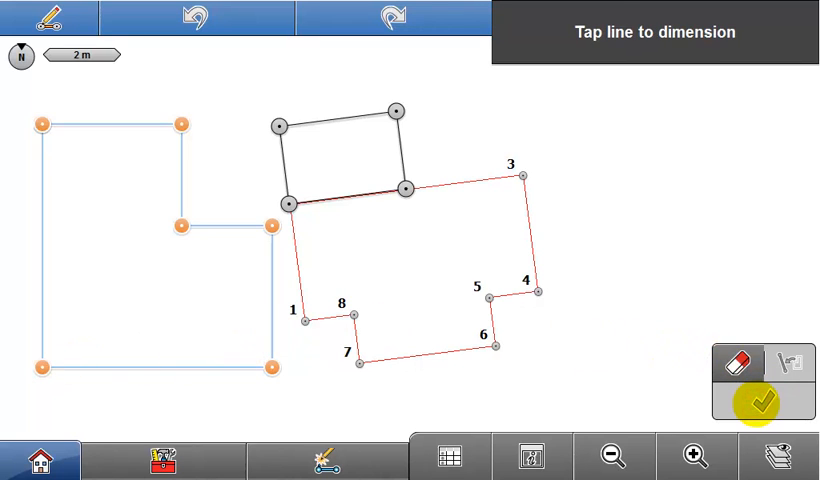